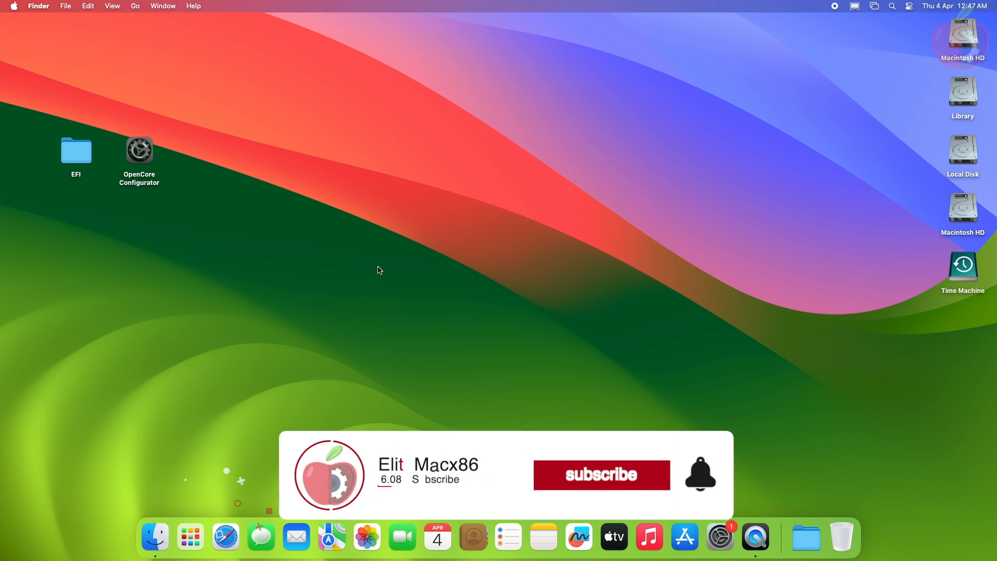
Step: Open the EFI folder on the desktop in Finder to reach its OC contents
{"action": "left_click", "coordinate": [600, 475]}
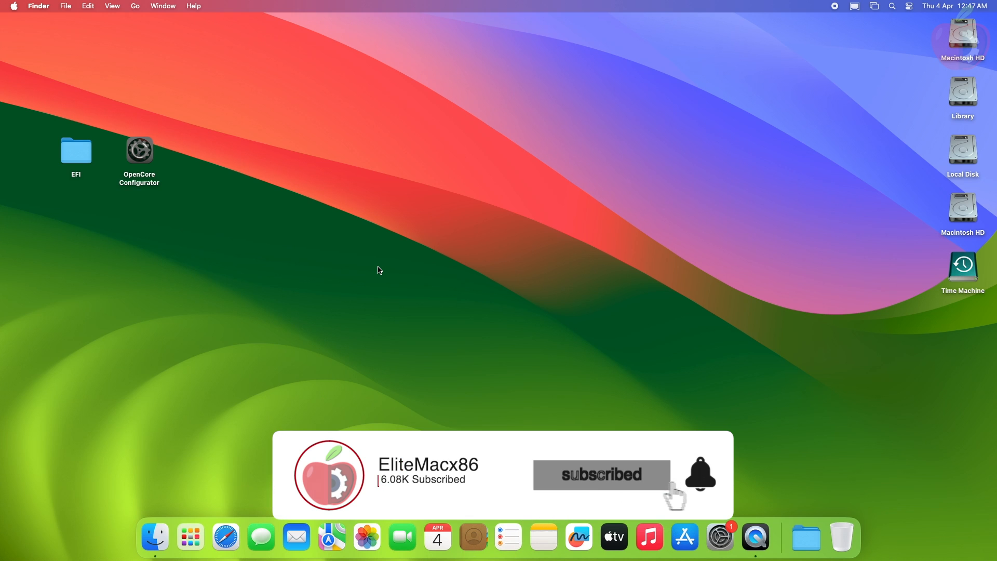
{"action": "left_click", "coordinate": [699, 474]}
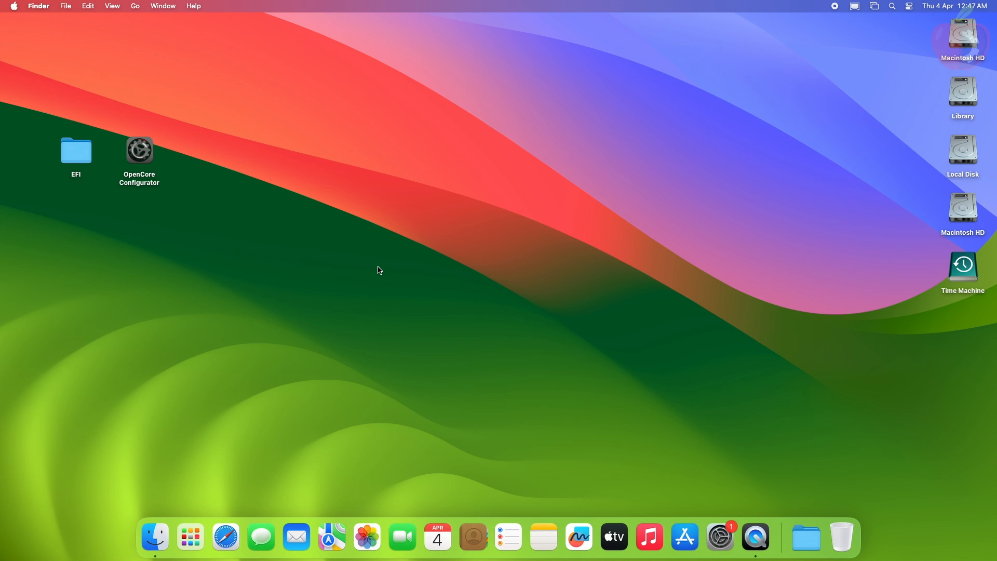
{"action": "left_click", "coordinate": [76, 151]}
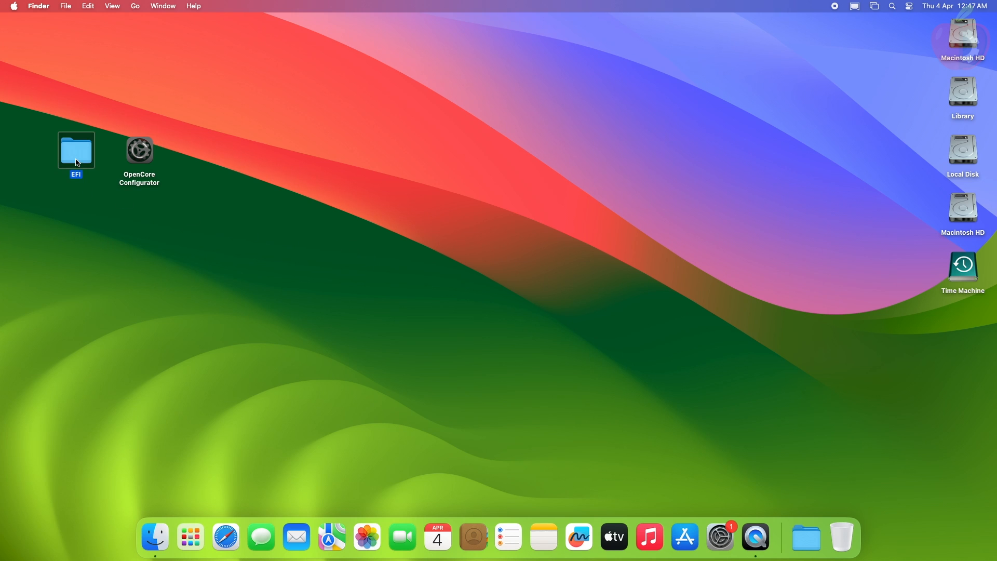
{"action": "double_click", "coordinate": [76, 150]}
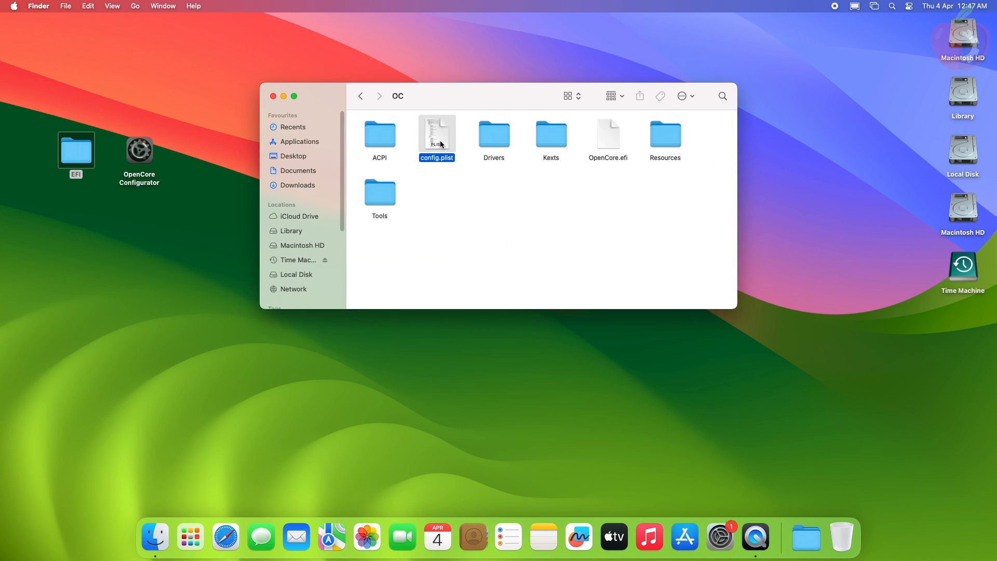
Step: Open config.plist with OpenCore Configurator from its Open With menu
{"action": "right_click", "coordinate": [437, 134]}
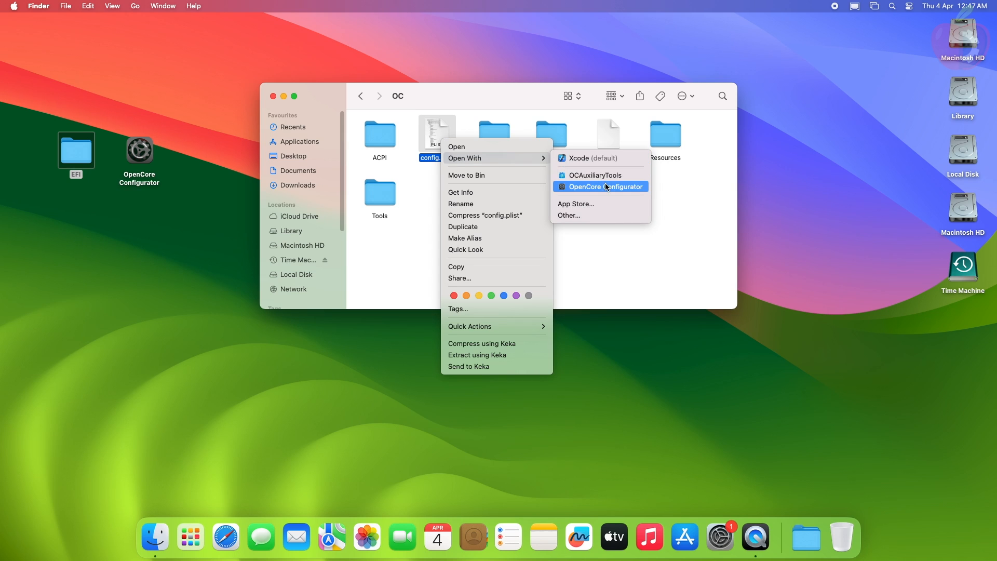
{"action": "left_click", "coordinate": [595, 185]}
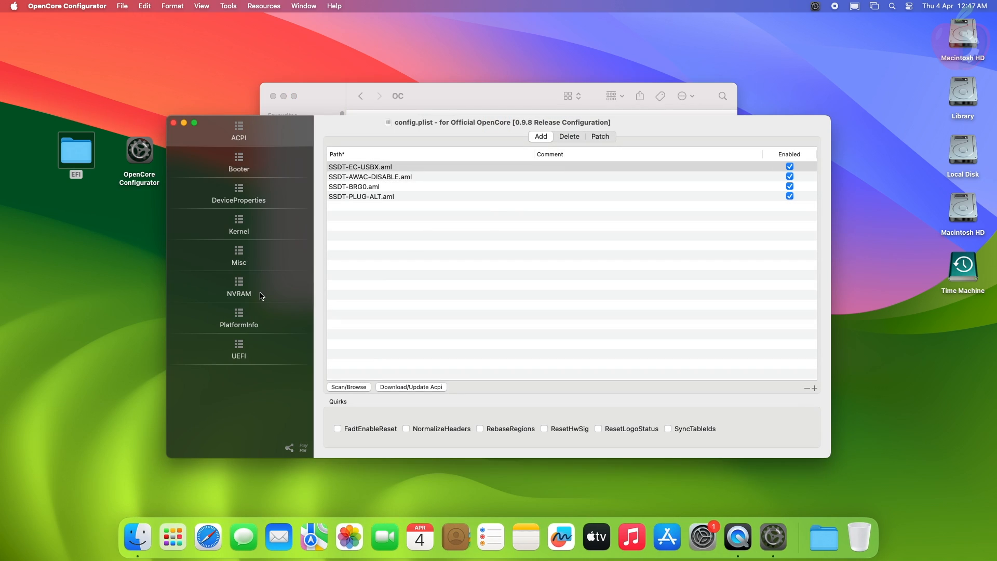
Step: Append npci=0x2000 to boot-args under NVRAM UUID 7C436110-AB2A-4BBB-A8B0-FE41995C9F82
{"action": "left_click", "coordinate": [239, 290]}
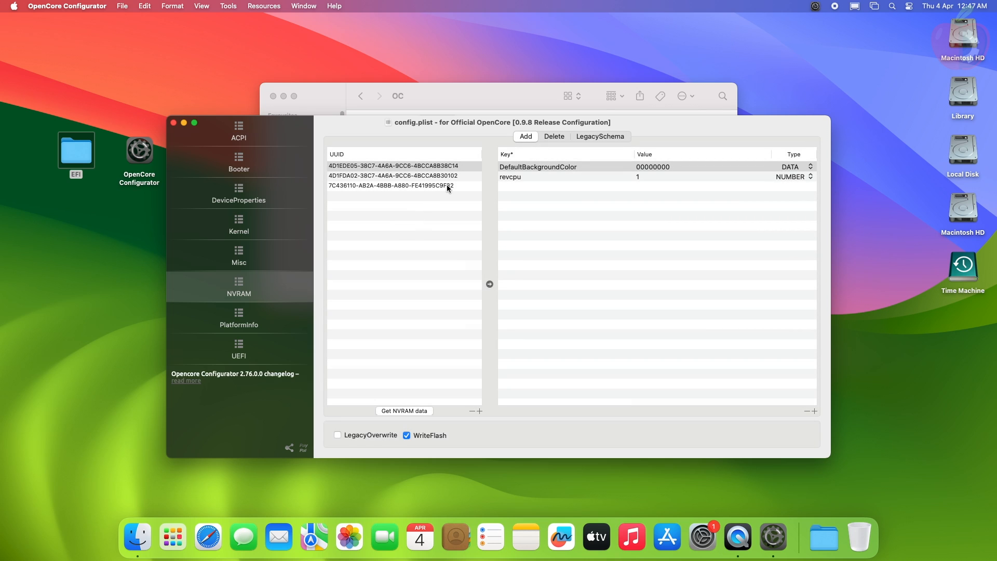
{"action": "left_click", "coordinate": [391, 185]}
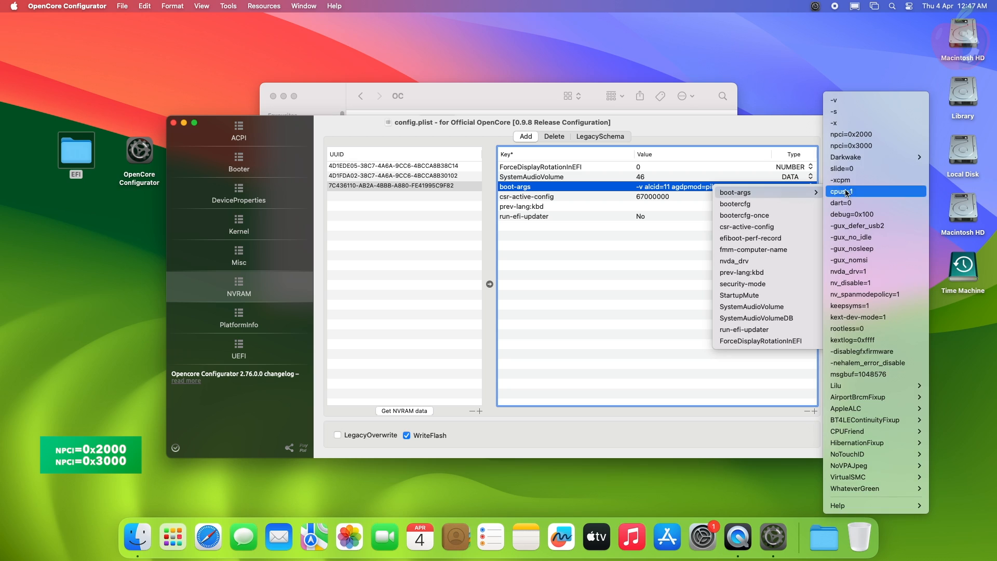
{"action": "left_click", "coordinate": [843, 191]}
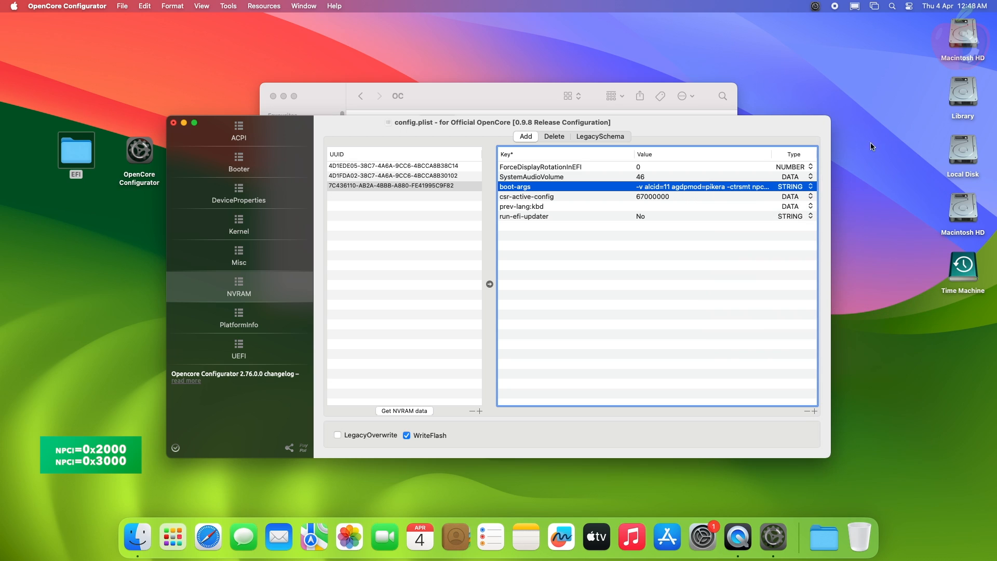
{"action": "mouse_move", "coordinate": [694, 245]}
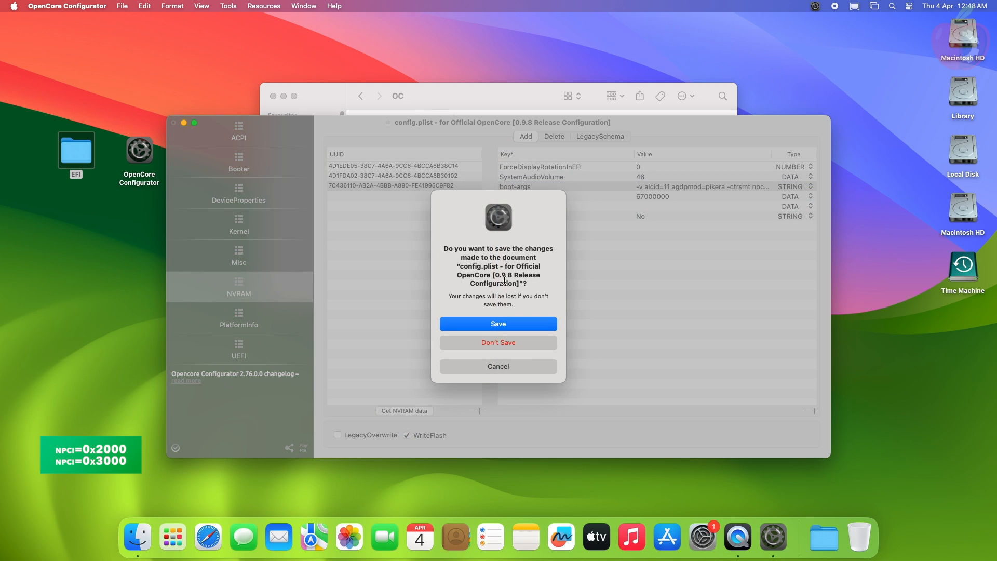
Step: Save the edited config.plist via the close prompt and quit OpenCore Configurator from the Dock
{"action": "left_click", "coordinate": [498, 342]}
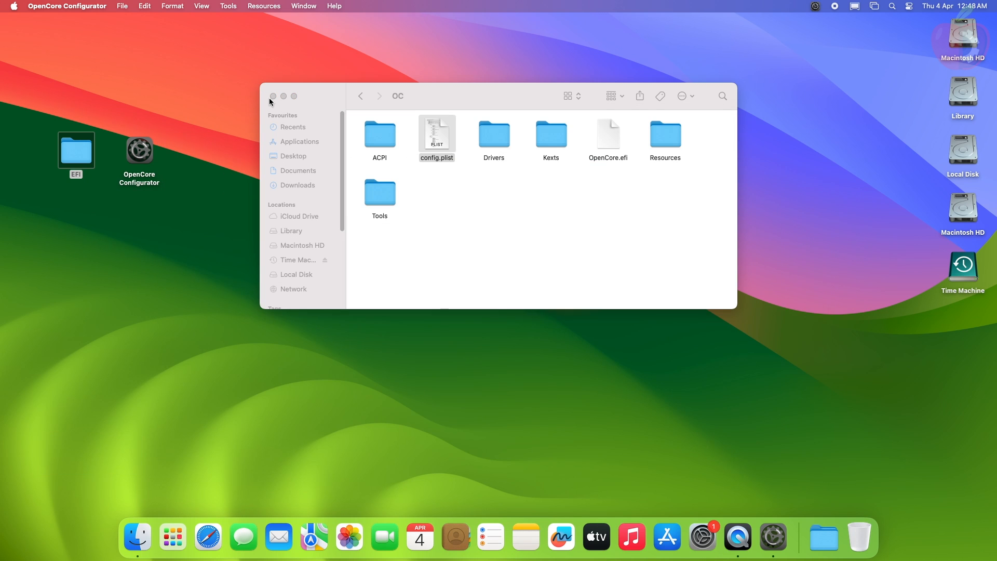
{"action": "right_click", "coordinate": [772, 537]}
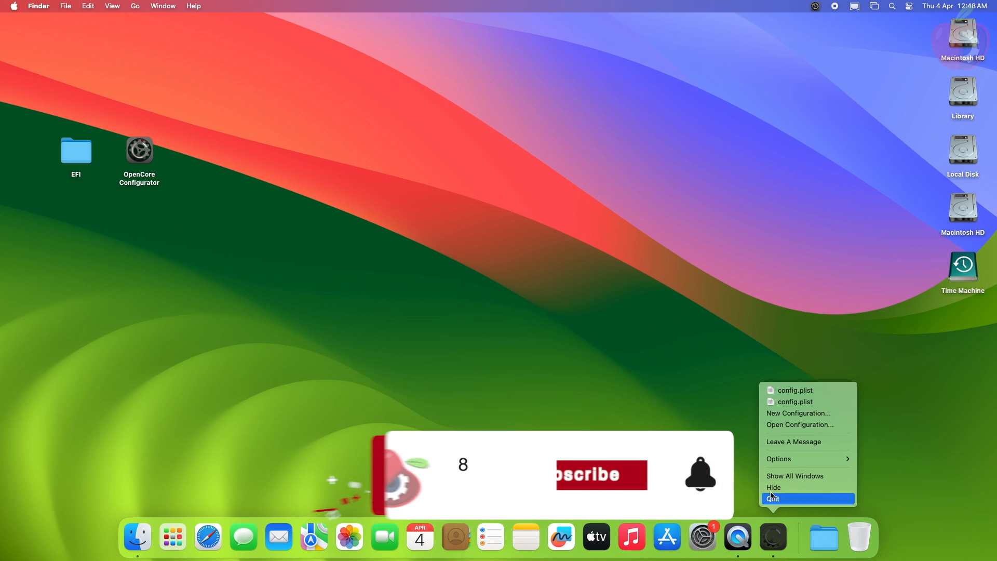